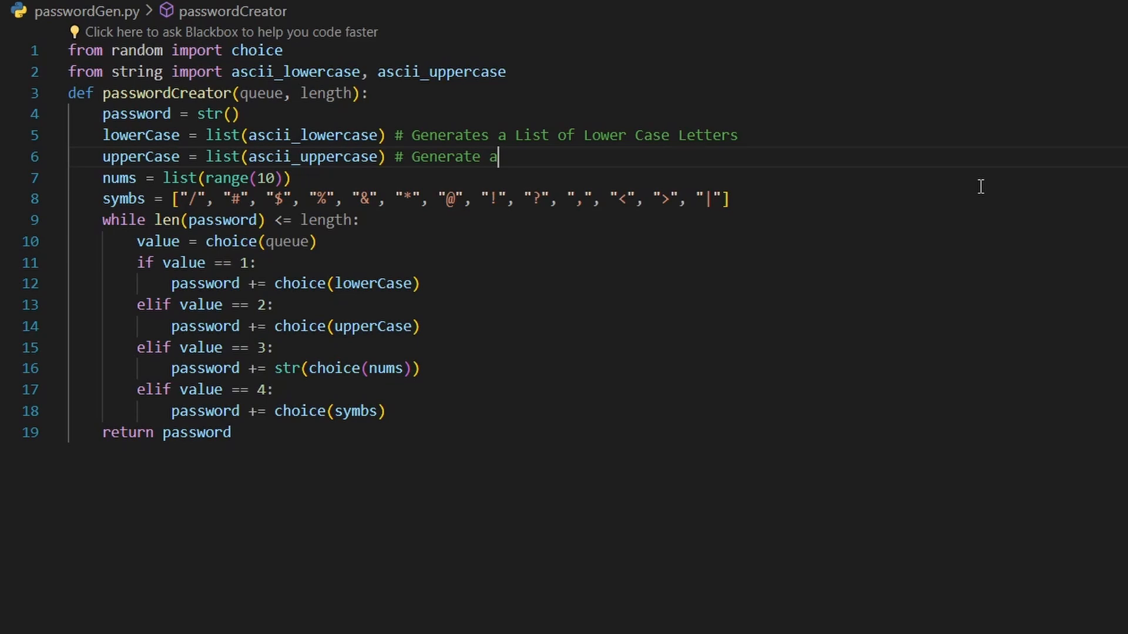
text(List of Upper Case Letters)
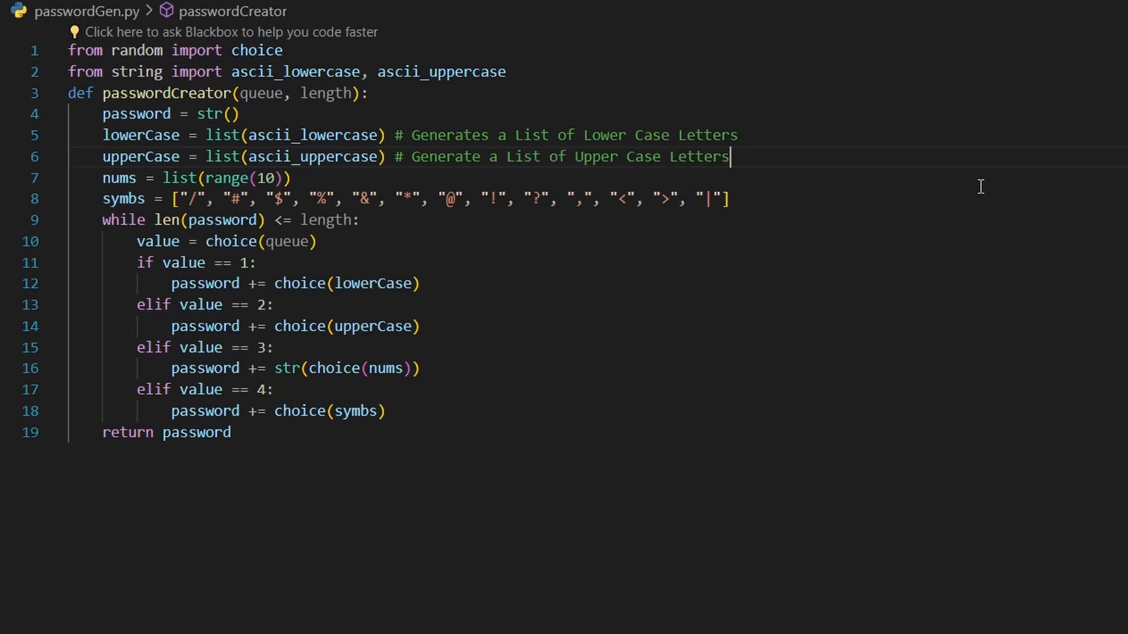